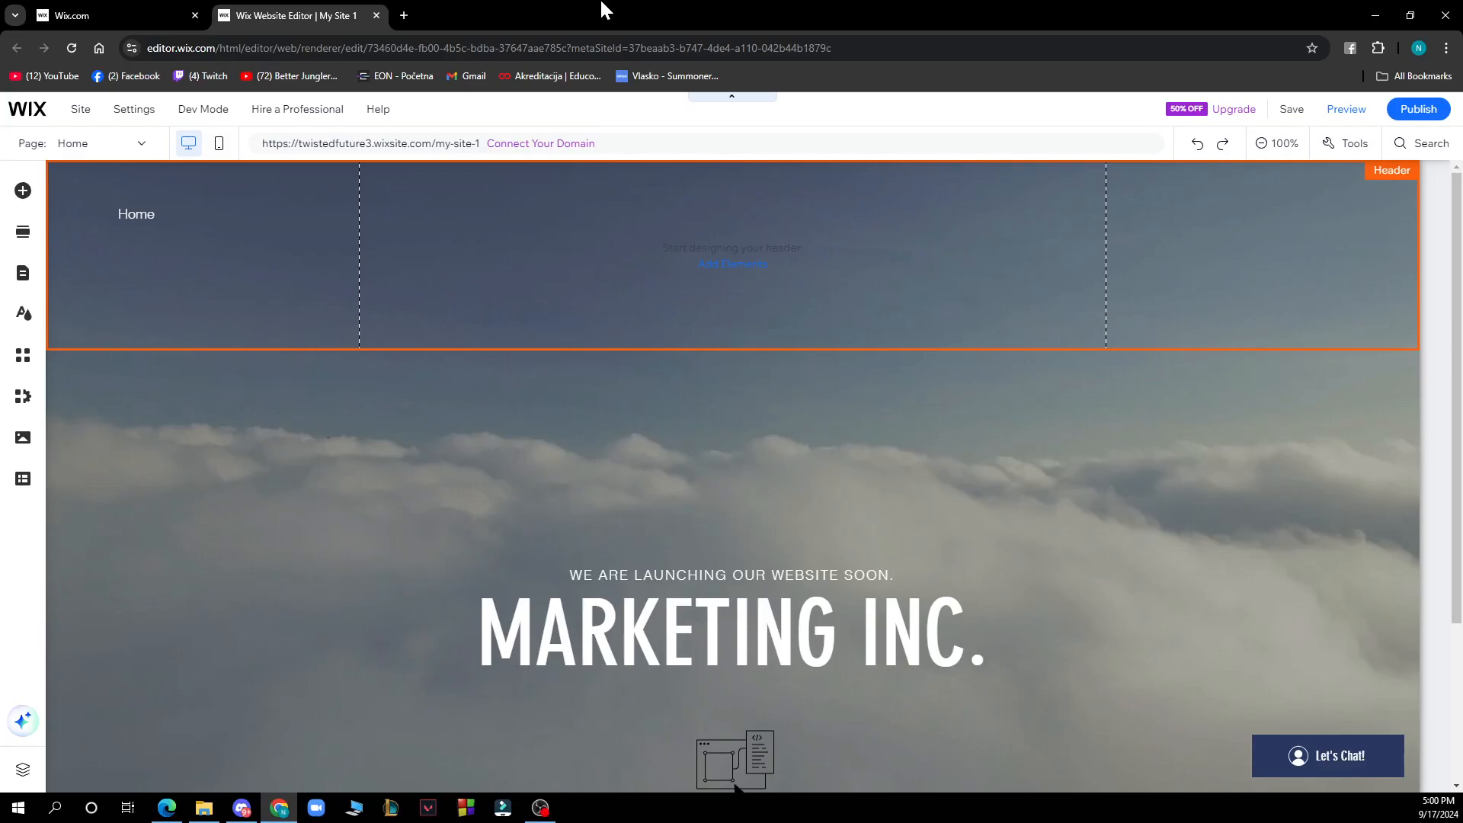
mouse_move(485, 12)
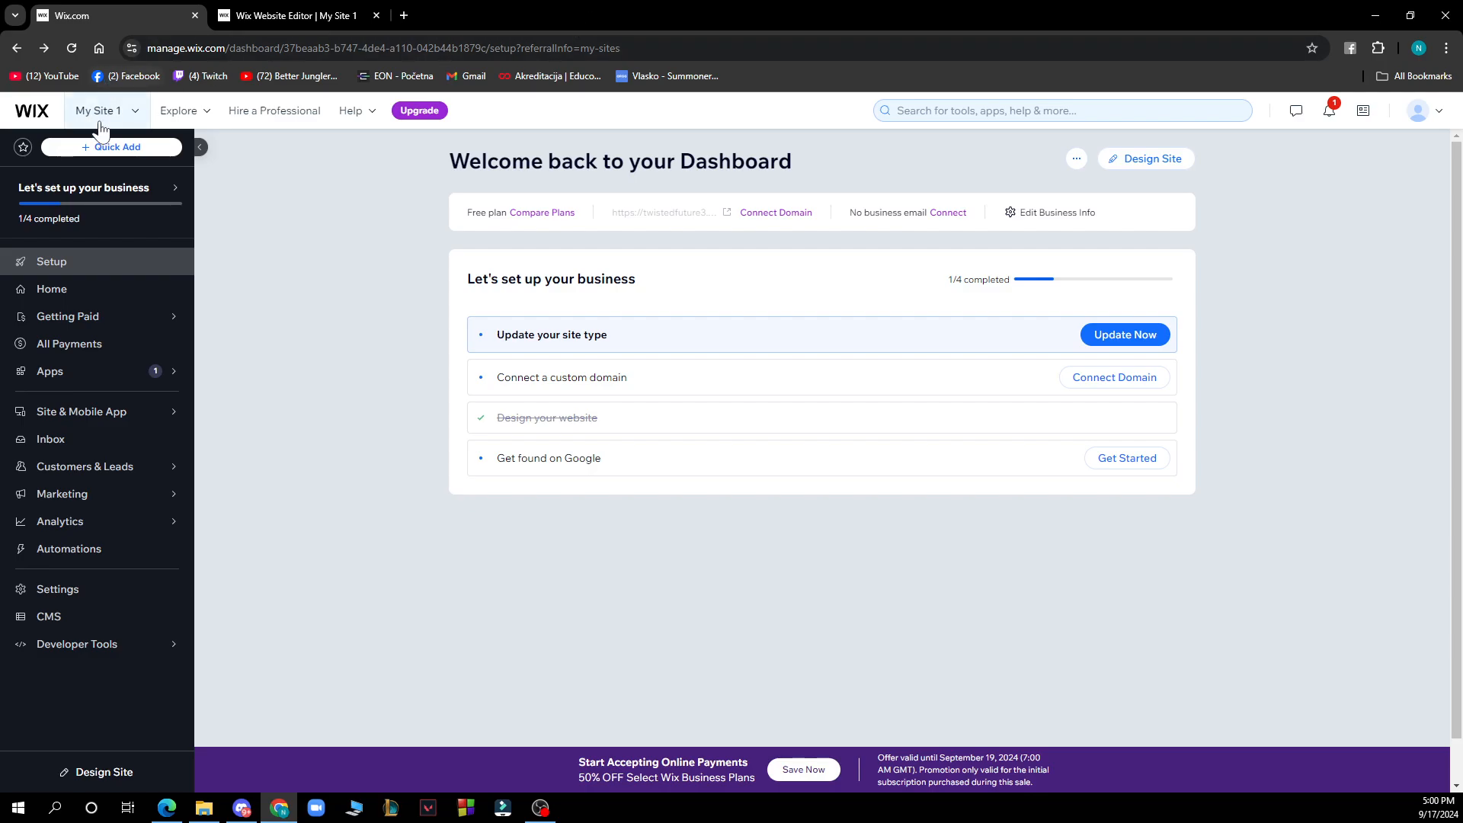
mouse_move(231, 287)
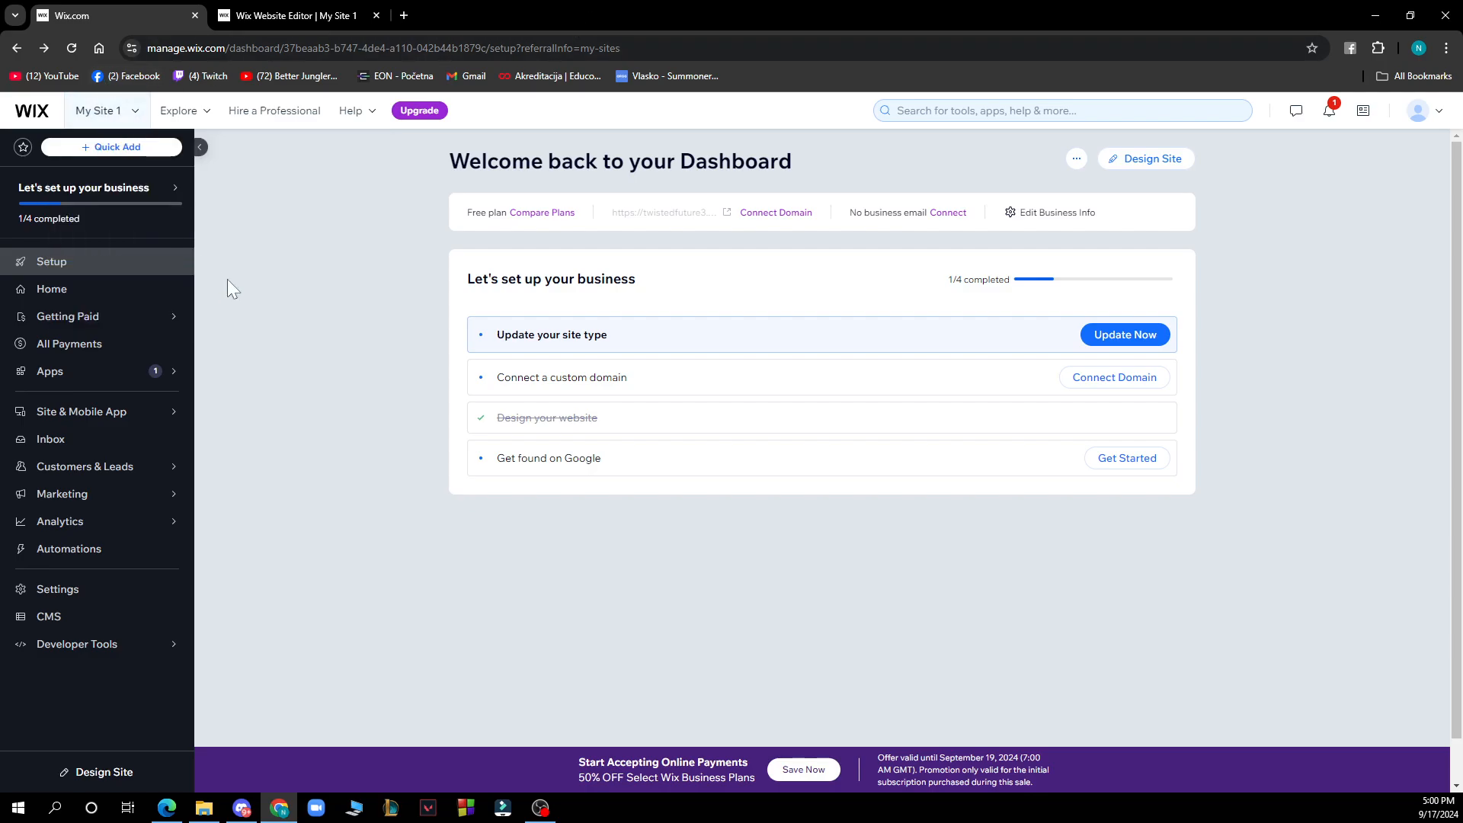
mouse_move(216, 527)
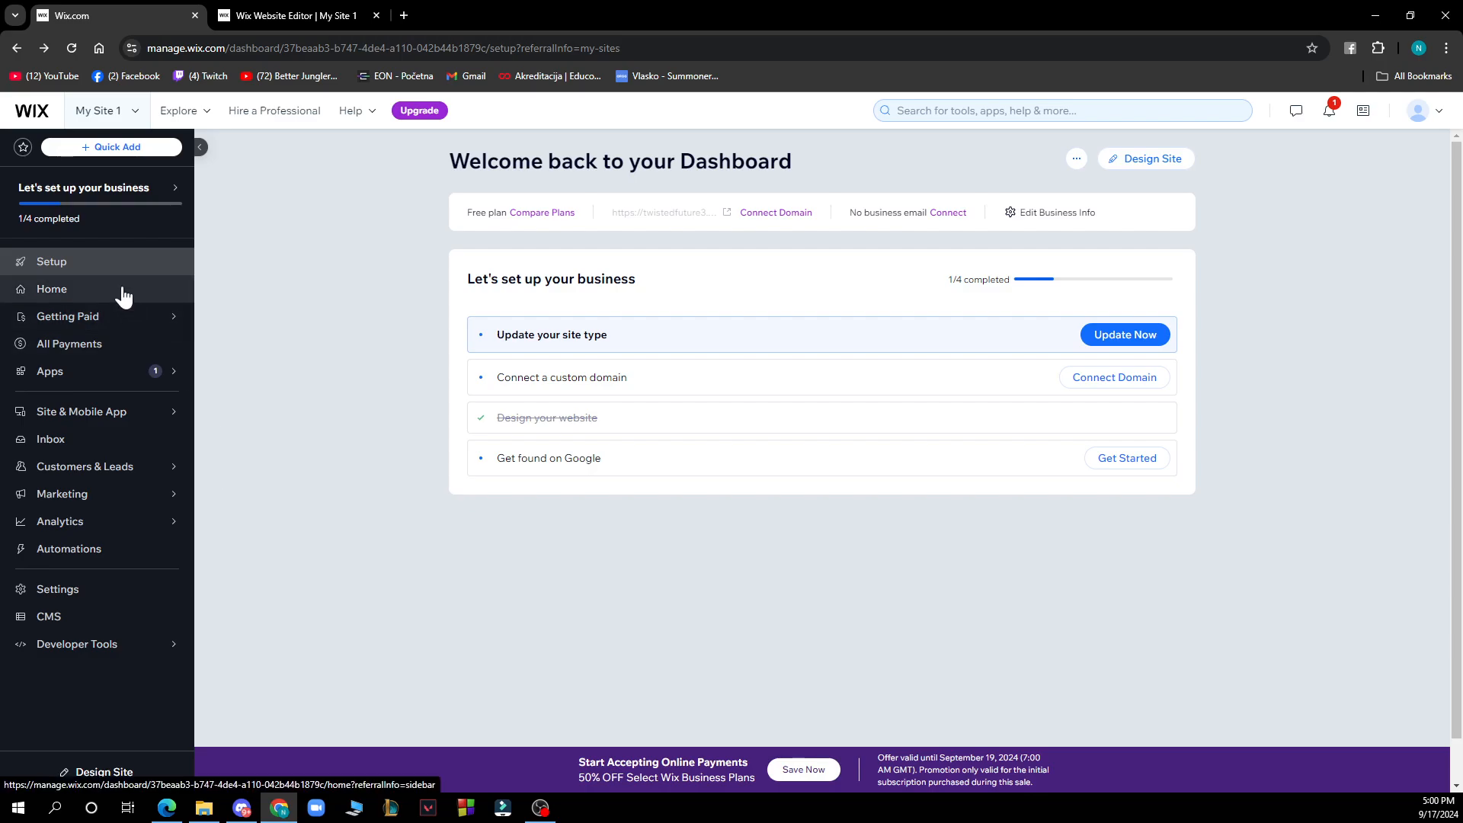
mouse_move(76, 777)
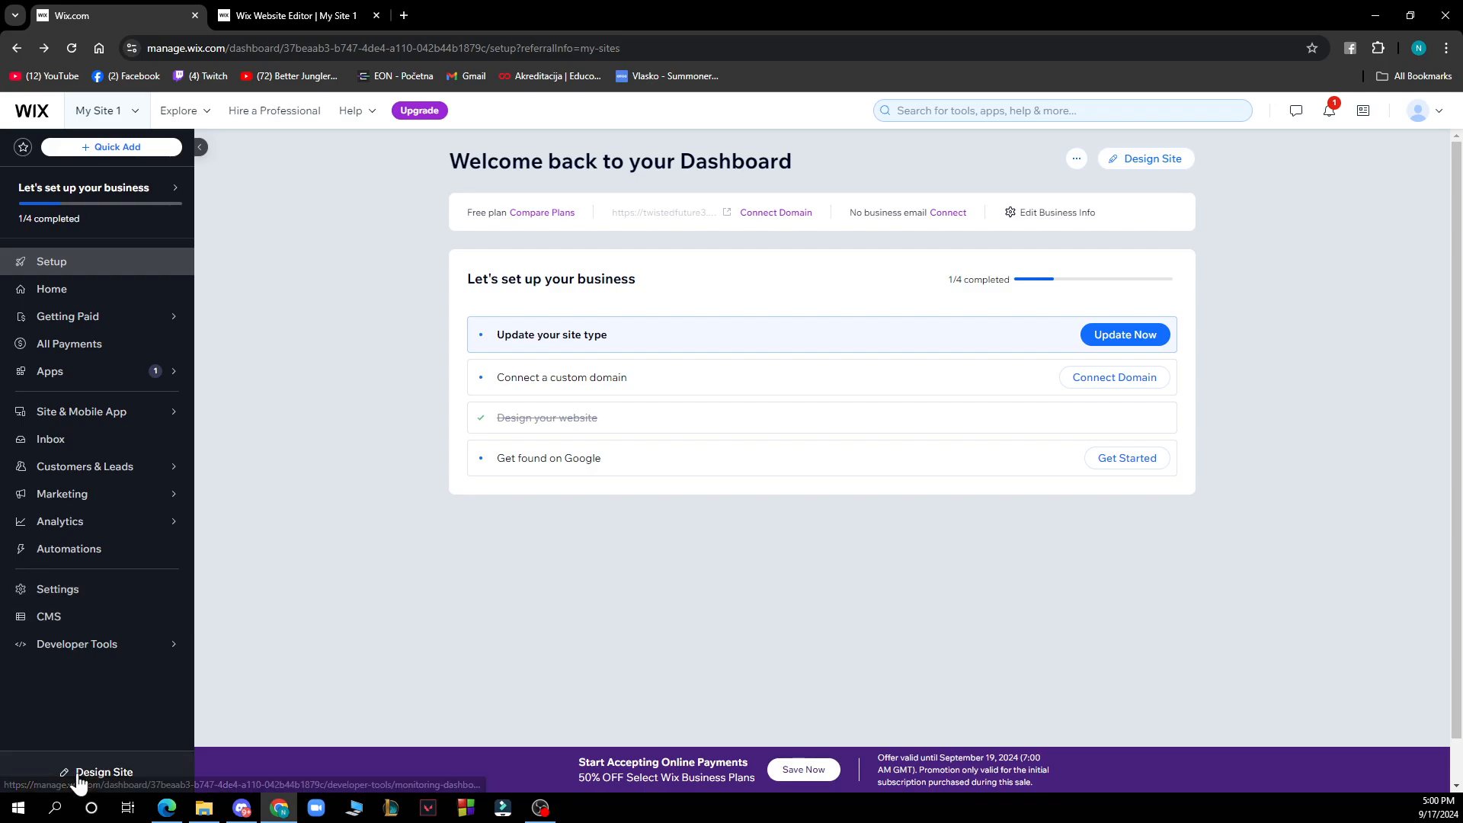
mouse_move(457, 195)
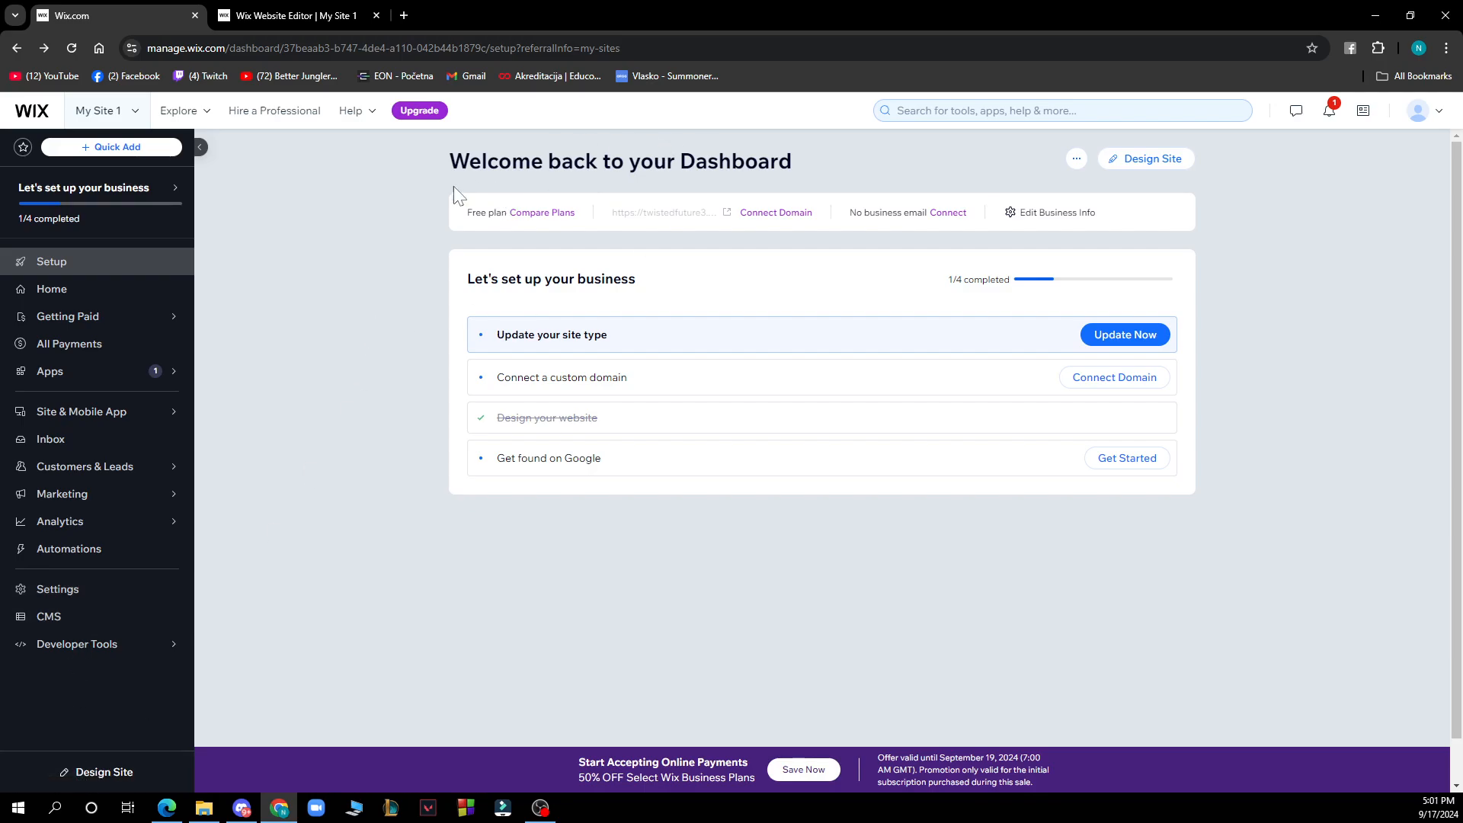
mouse_move(333, 235)
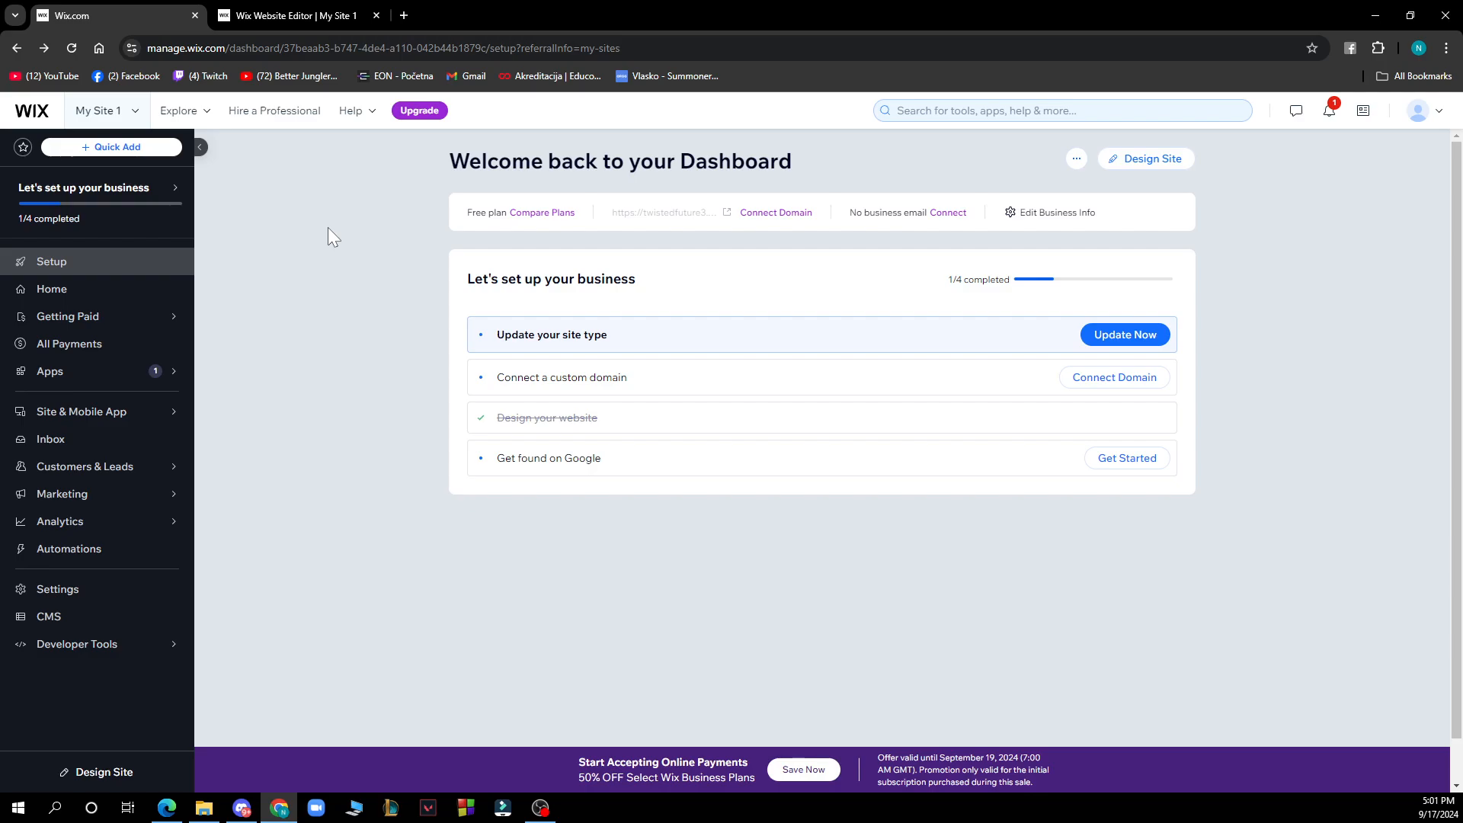
mouse_move(197, 150)
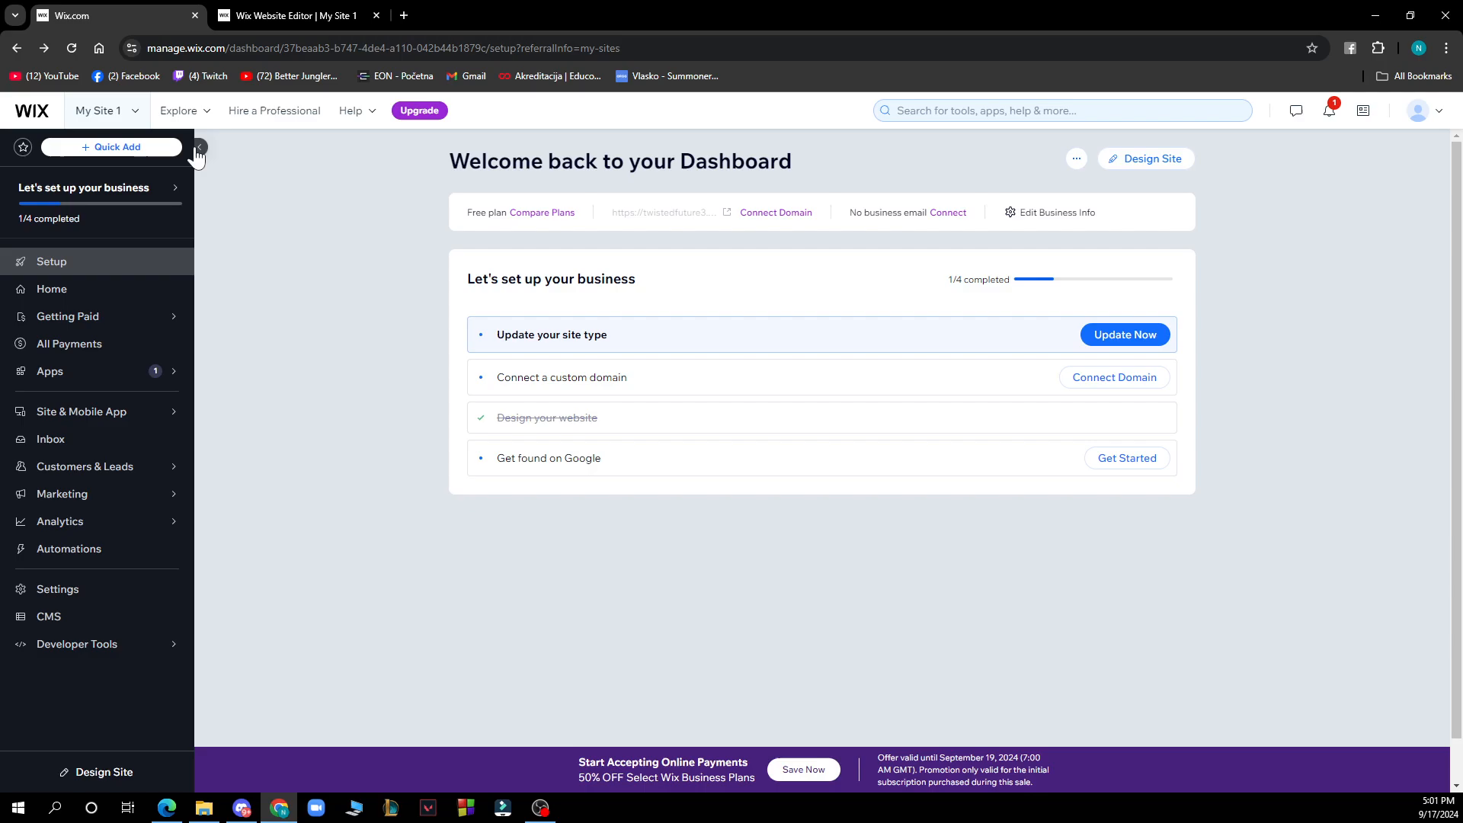
Leave the Wix Editor and return to the My Site 1 dashboard.
click(294, 16)
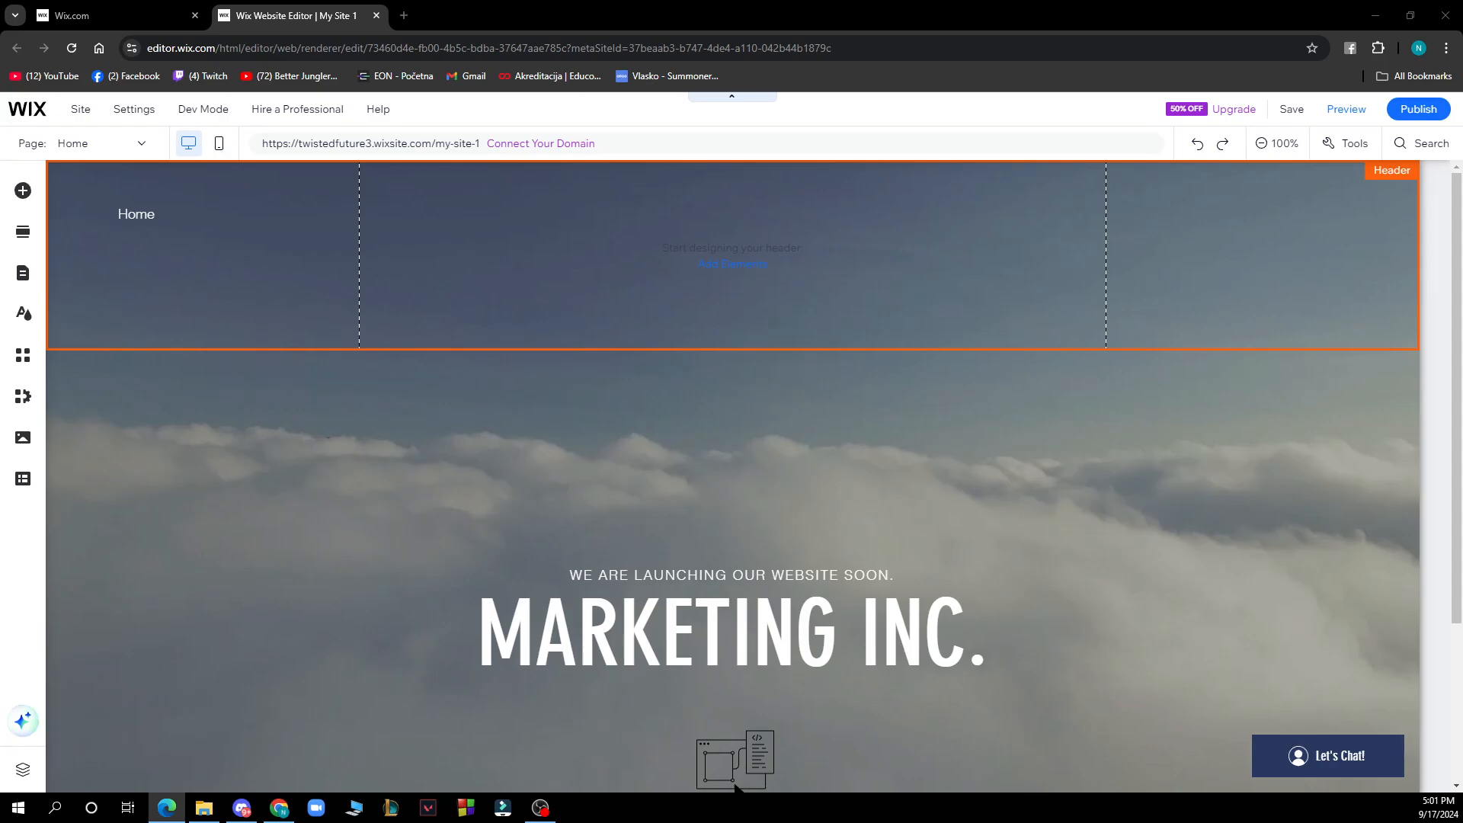
click(677, 444)
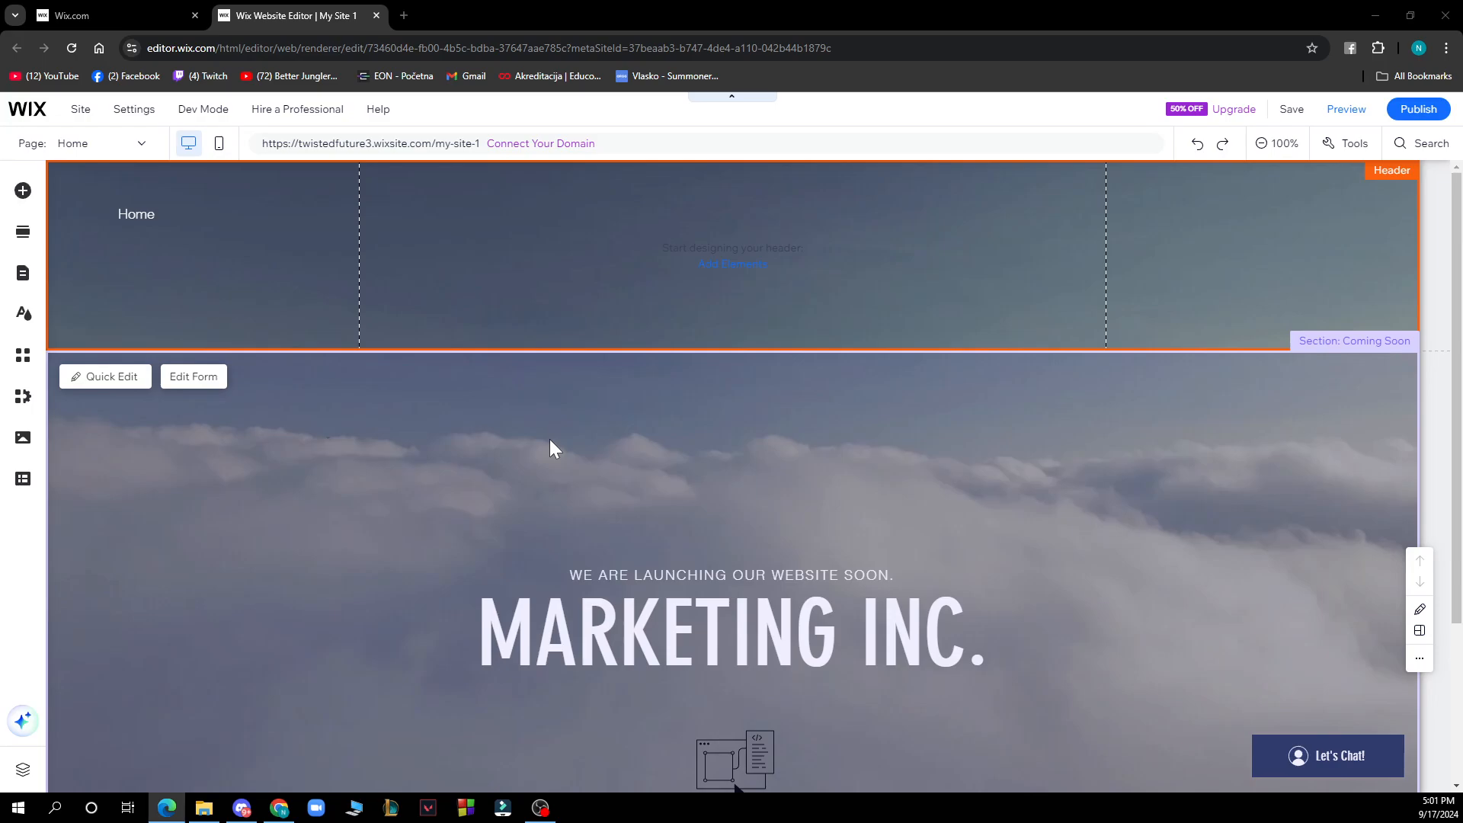
mouse_move(22, 477)
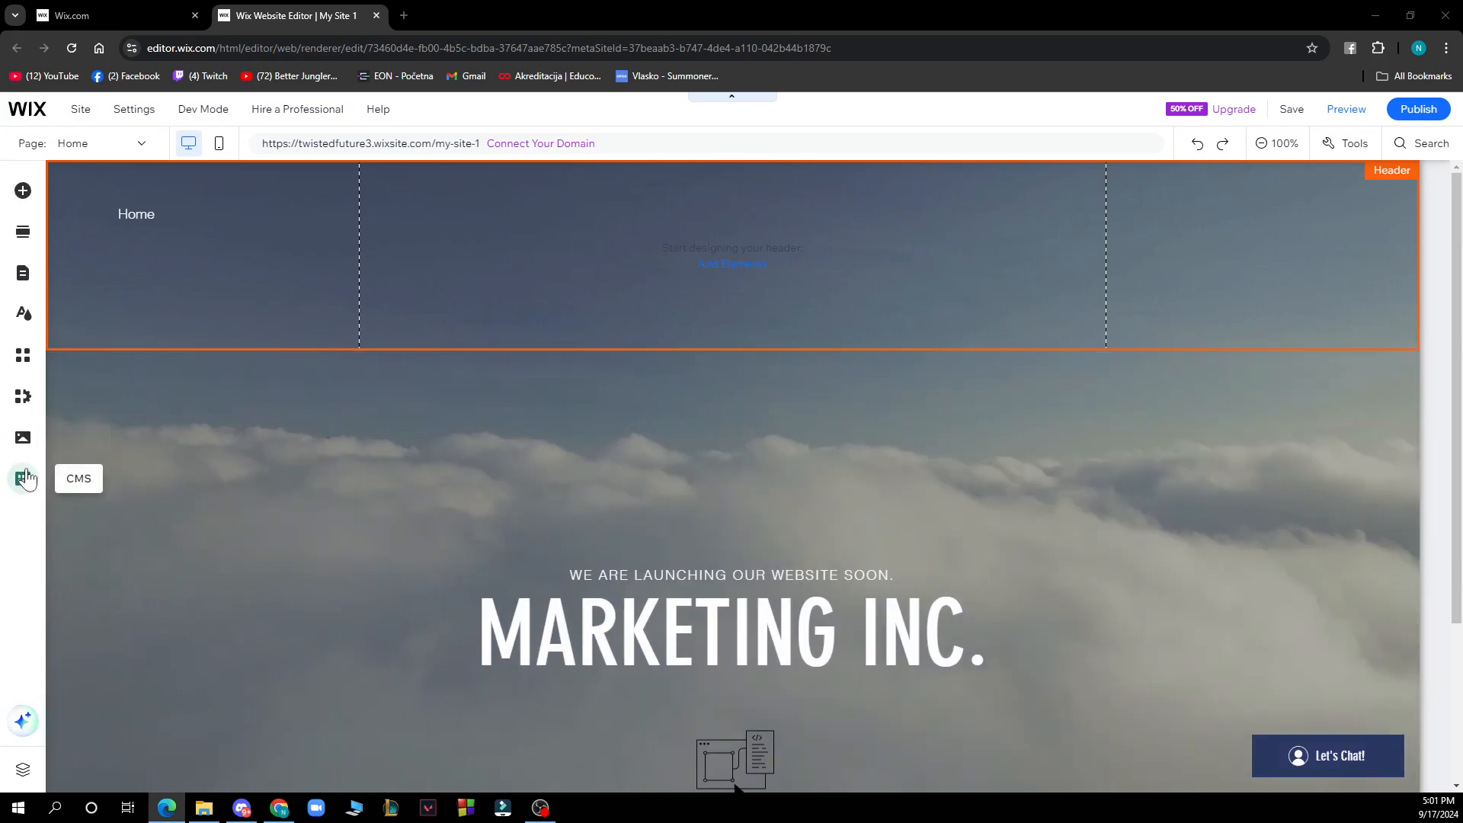
mouse_move(22, 356)
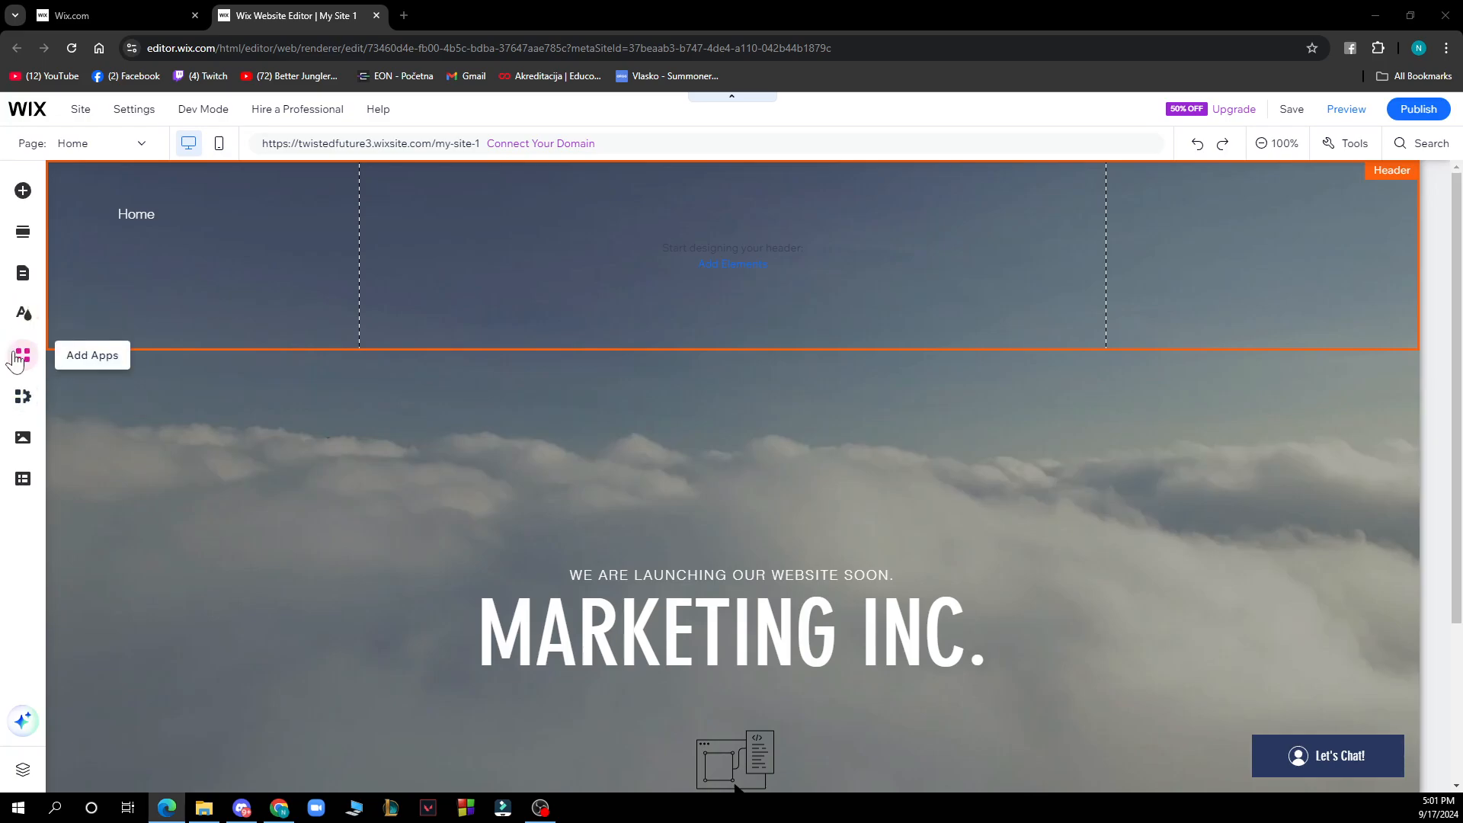
mouse_move(23, 350)
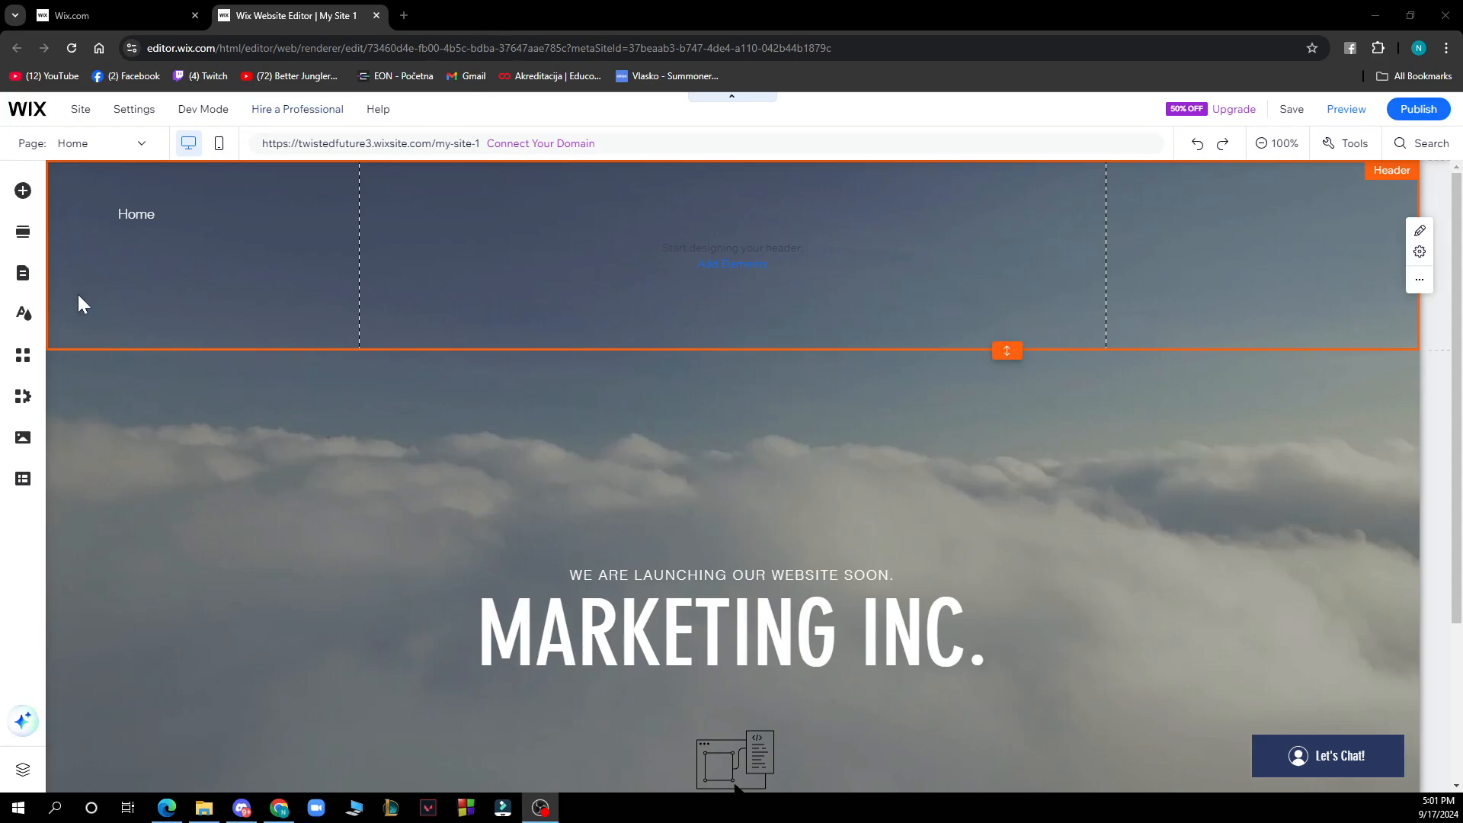
click(126, 529)
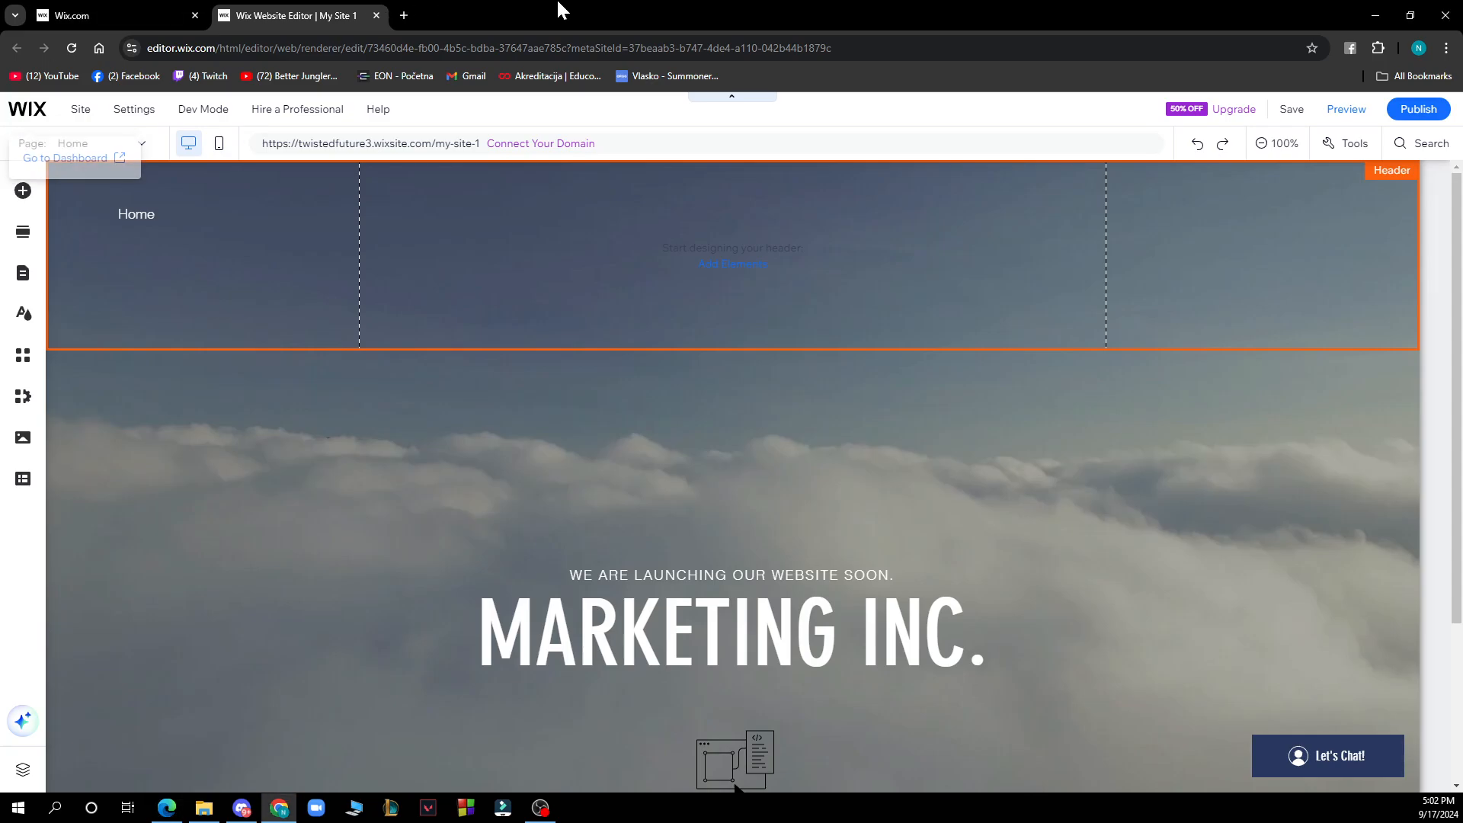
click(64, 158)
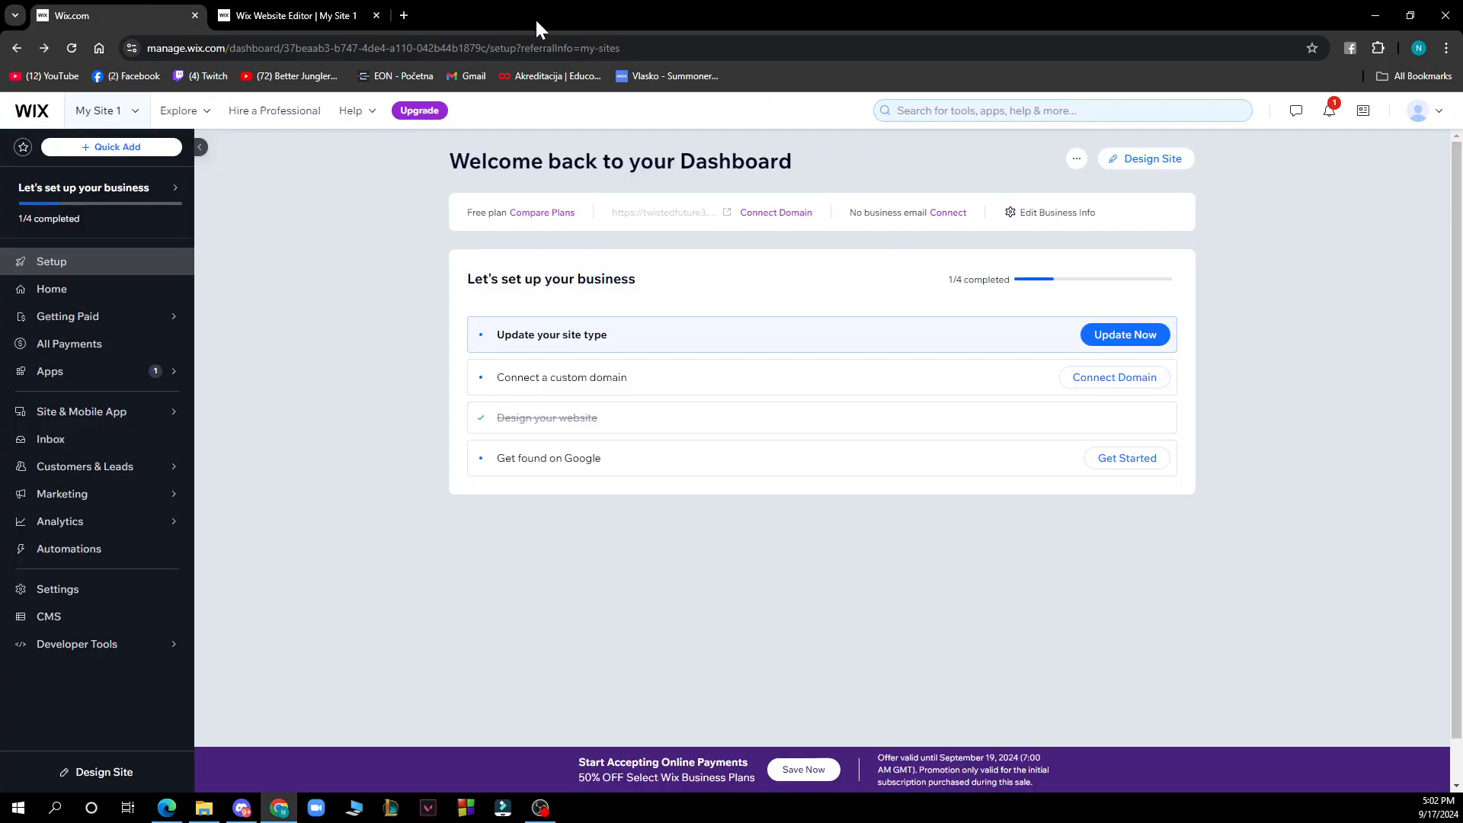